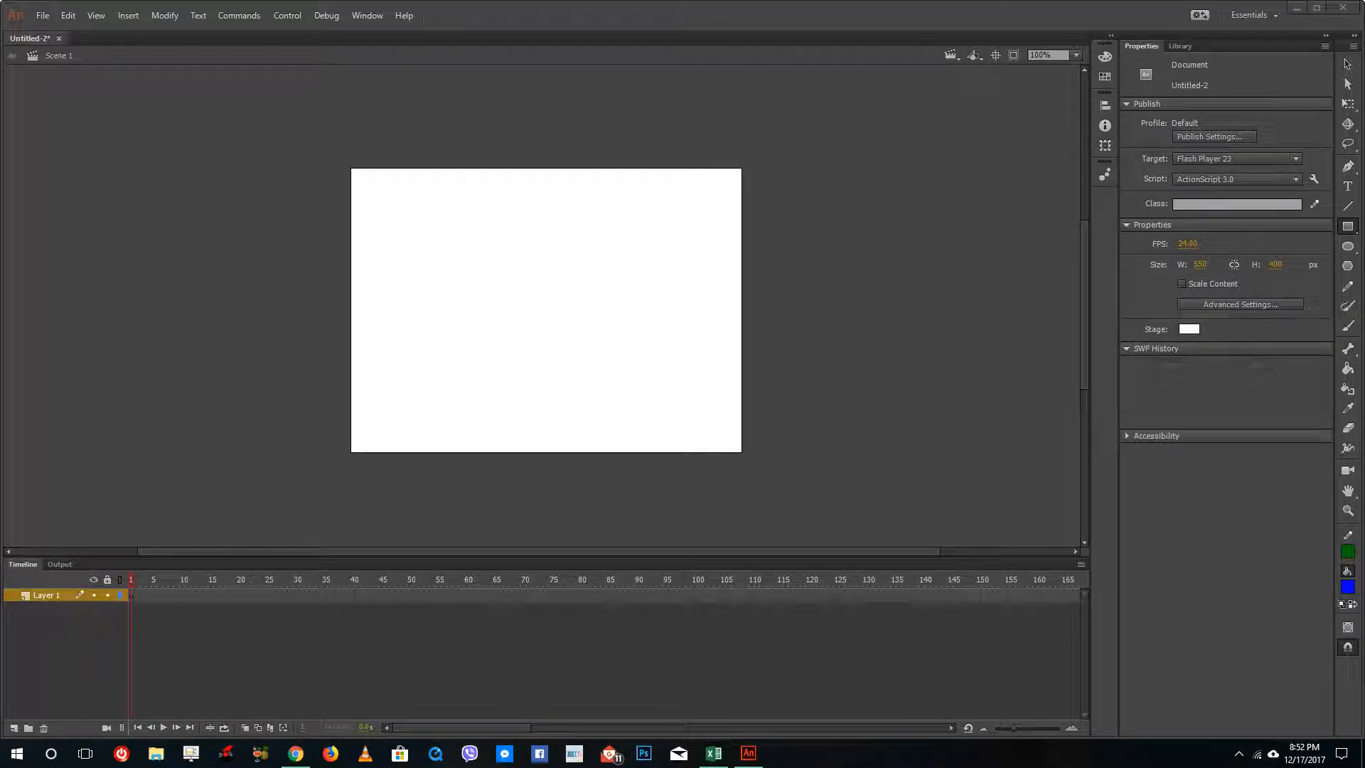
{"action": "mouse_move", "coordinate": [976, 327]}
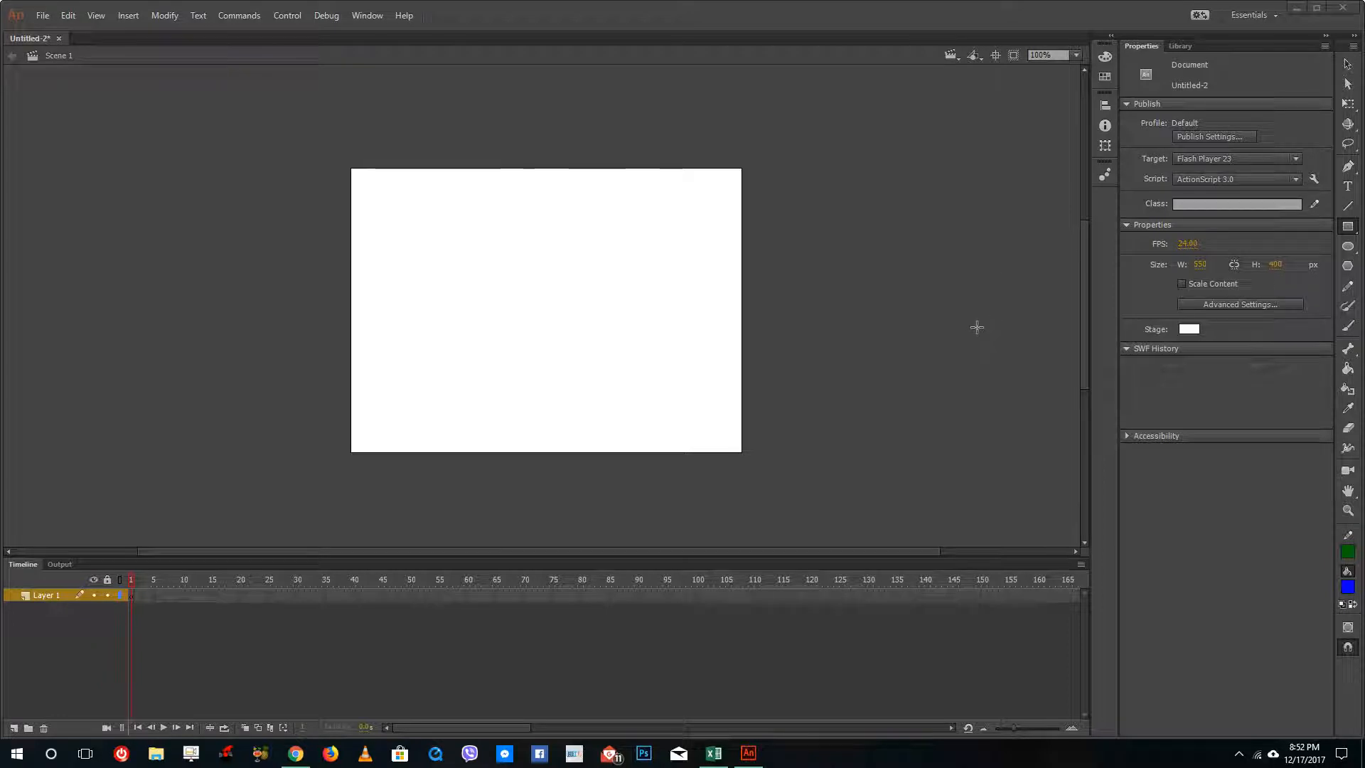
{"action": "mouse_move", "coordinate": [909, 323]}
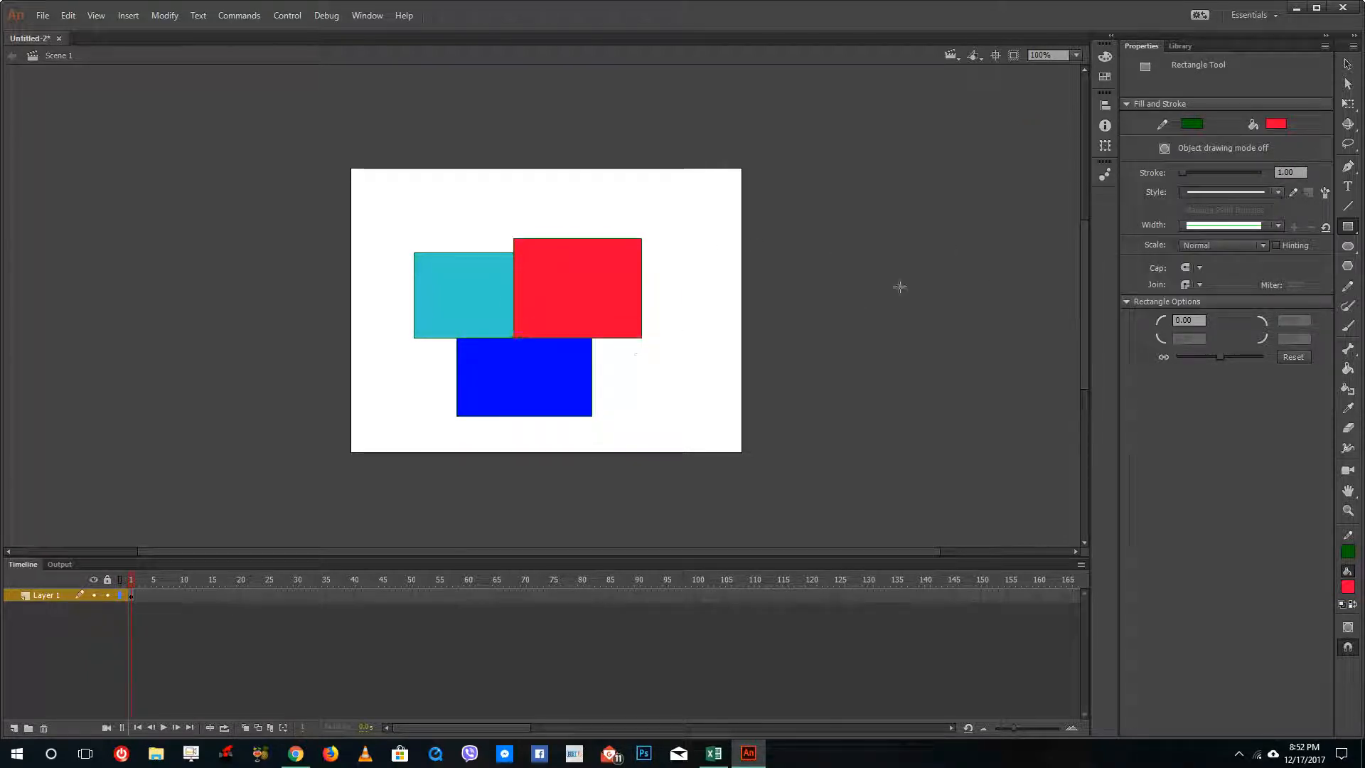
Finish drawing the dark green square overlapping the cyan and red rectangles on Layer 1
{"action": "left_click", "coordinate": [1192, 124]}
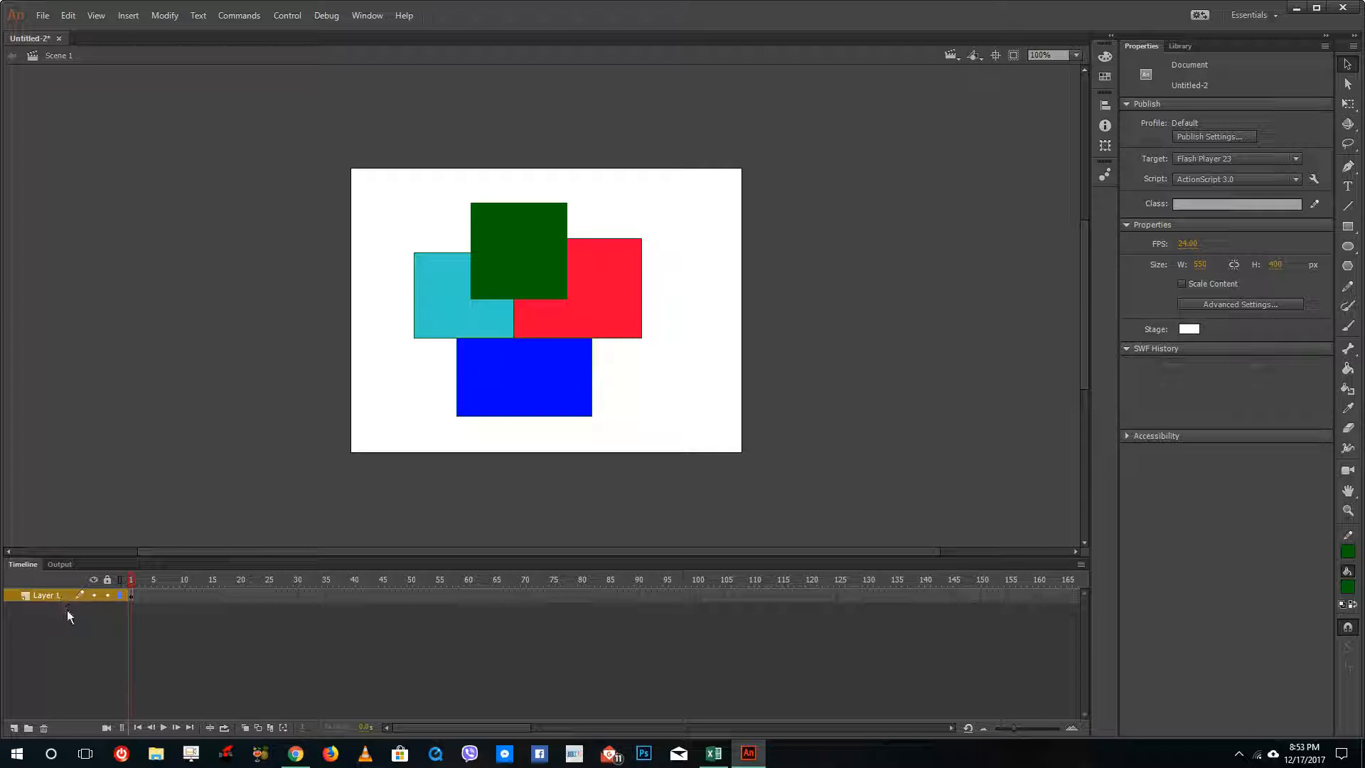
{"action": "mouse_move", "coordinate": [13, 736]}
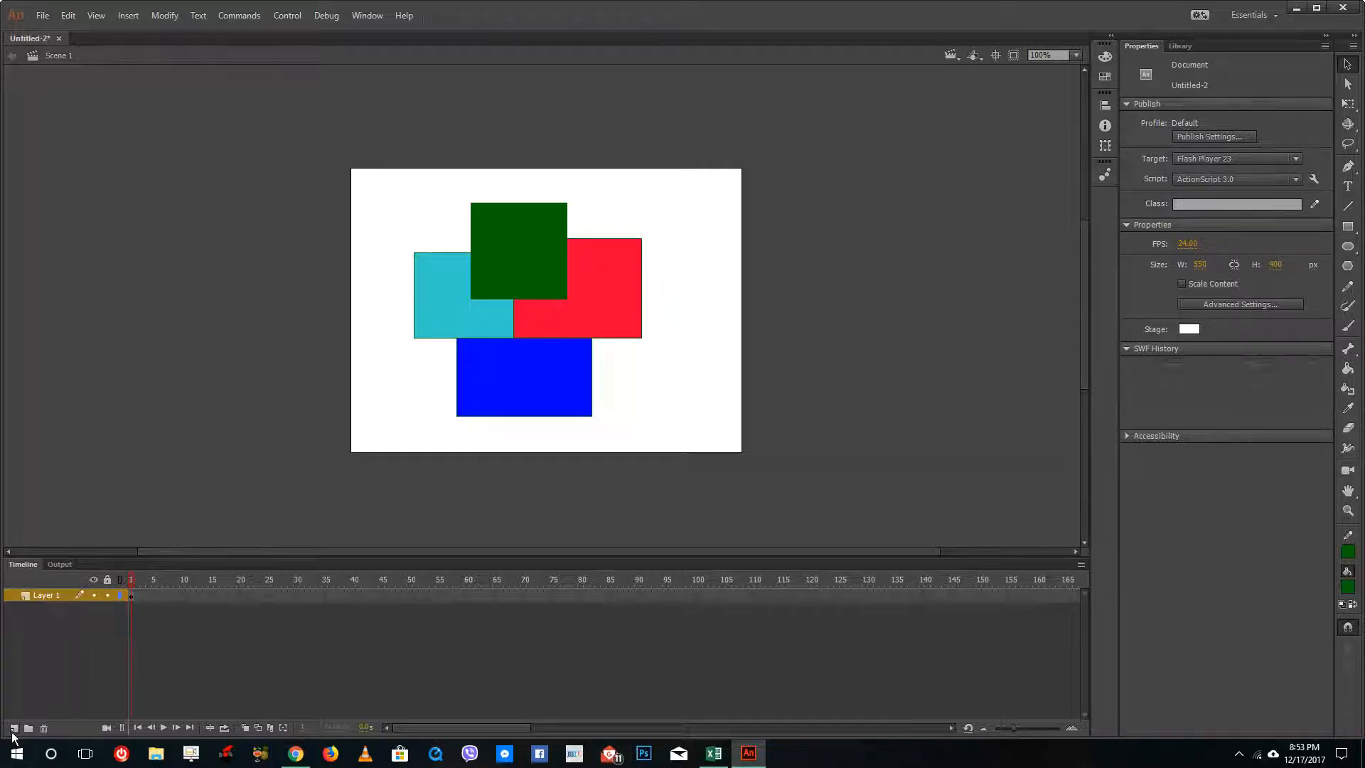
Add Layer 2 with a green rectangle whose sides are bent inward, then select it
{"action": "left_click", "coordinate": [14, 729]}
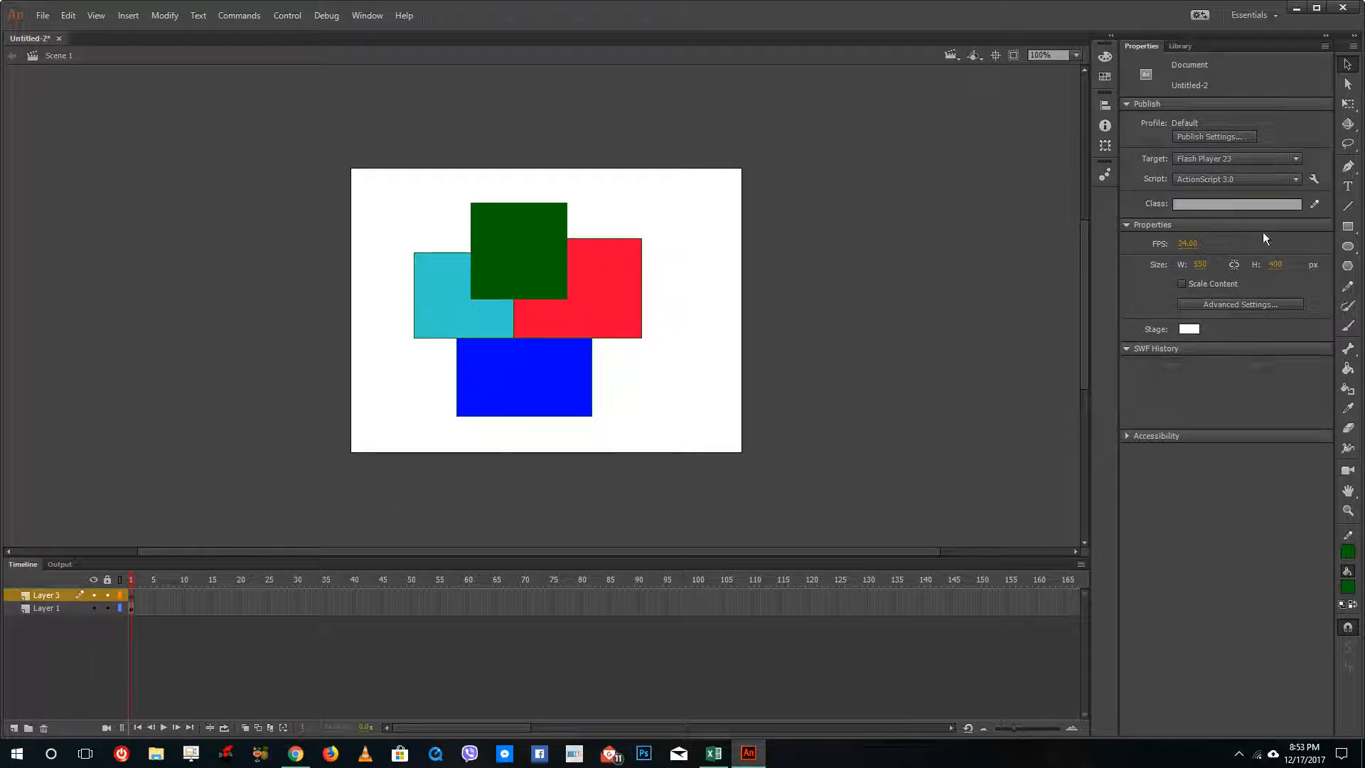
{"action": "mouse_move", "coordinate": [1348, 230]}
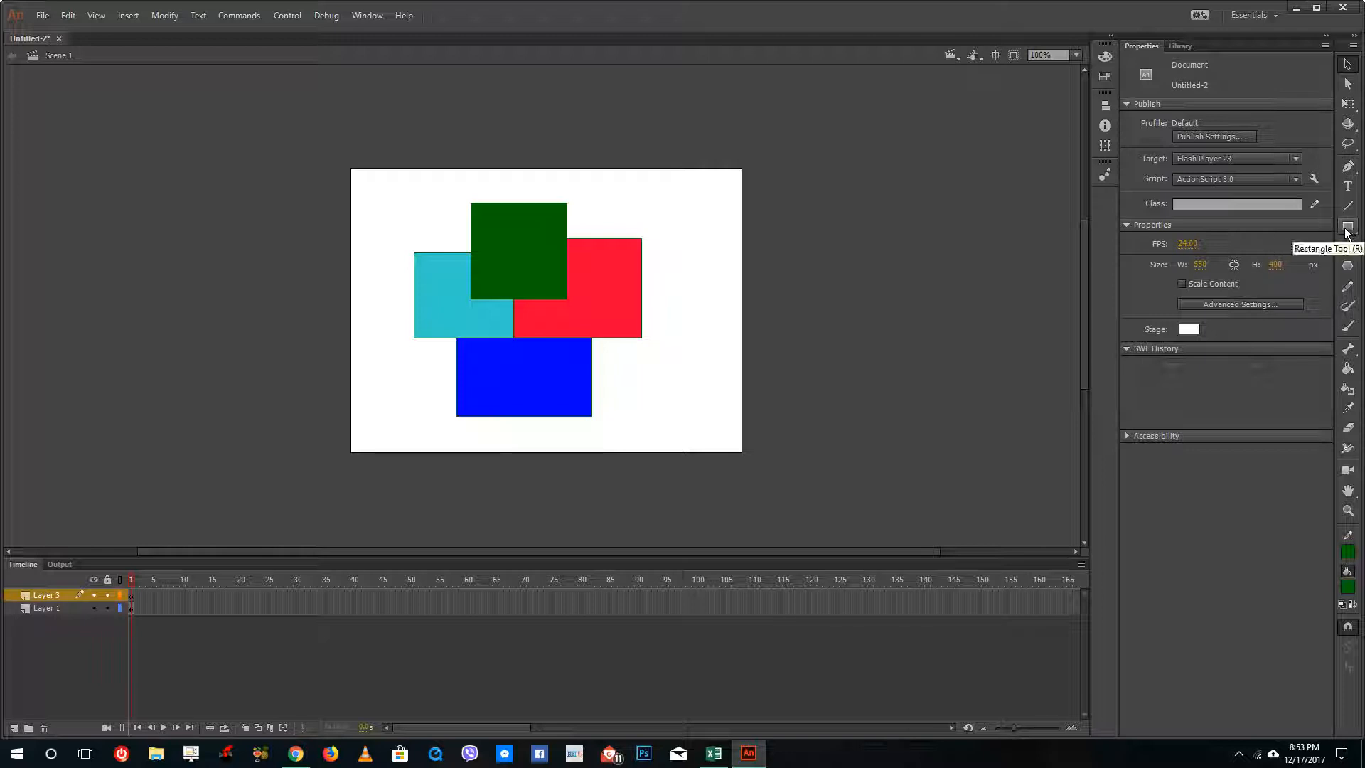
{"action": "left_click", "coordinate": [1348, 228]}
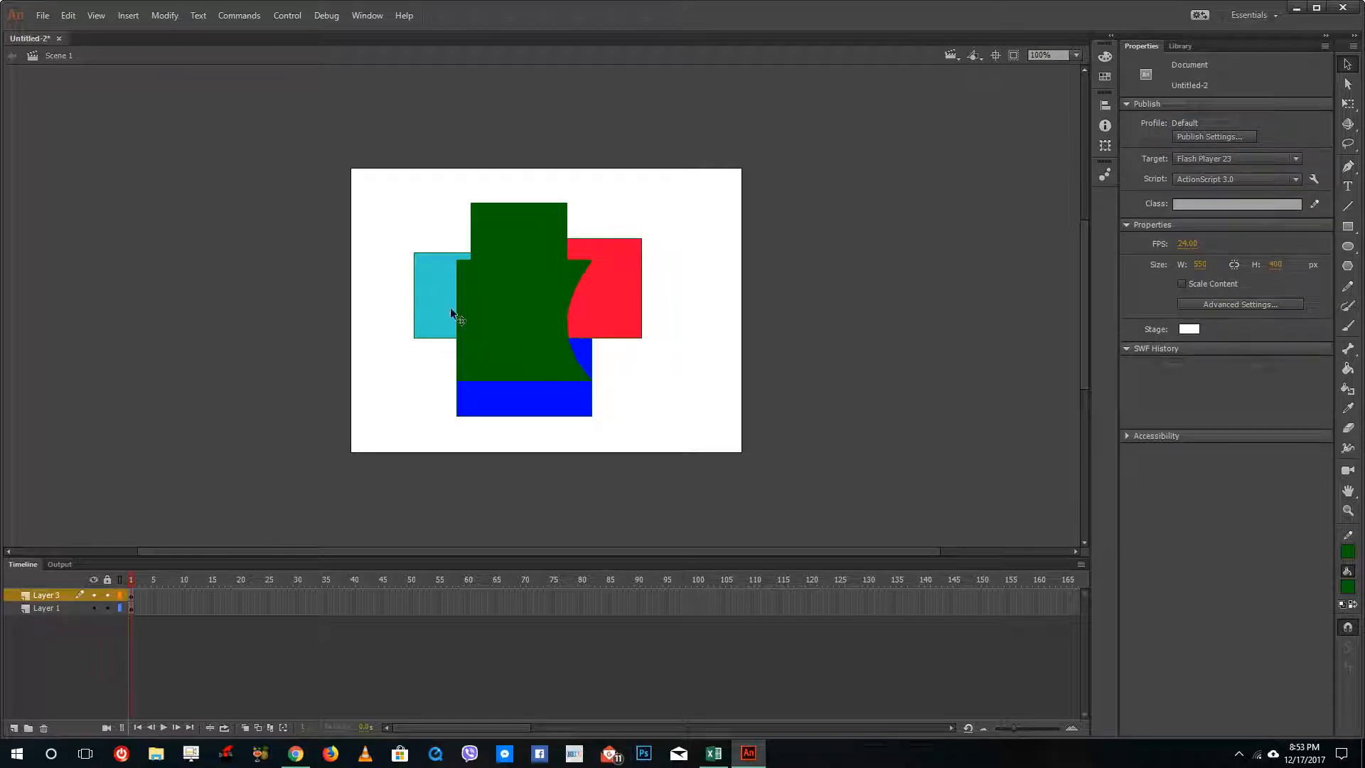
{"action": "left_click", "coordinate": [518, 278]}
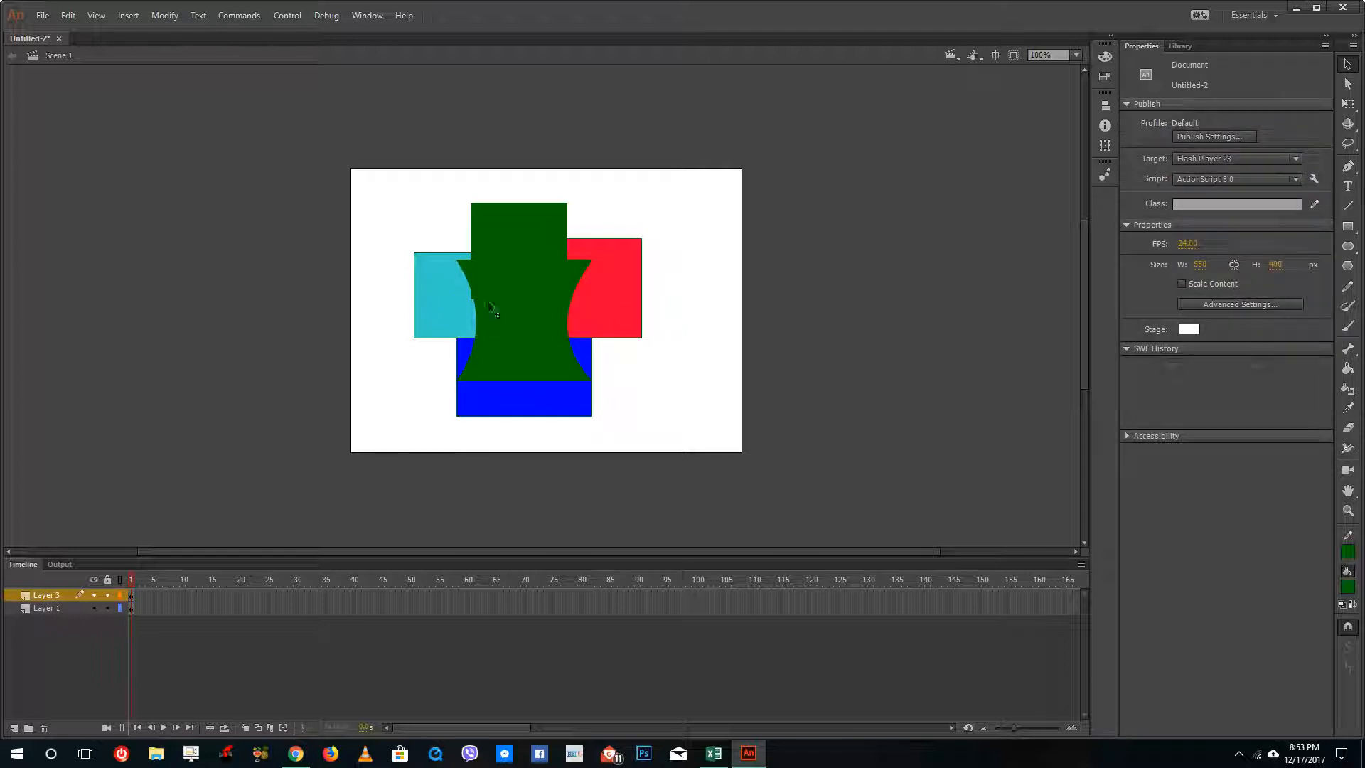
{"action": "left_click", "coordinate": [519, 313]}
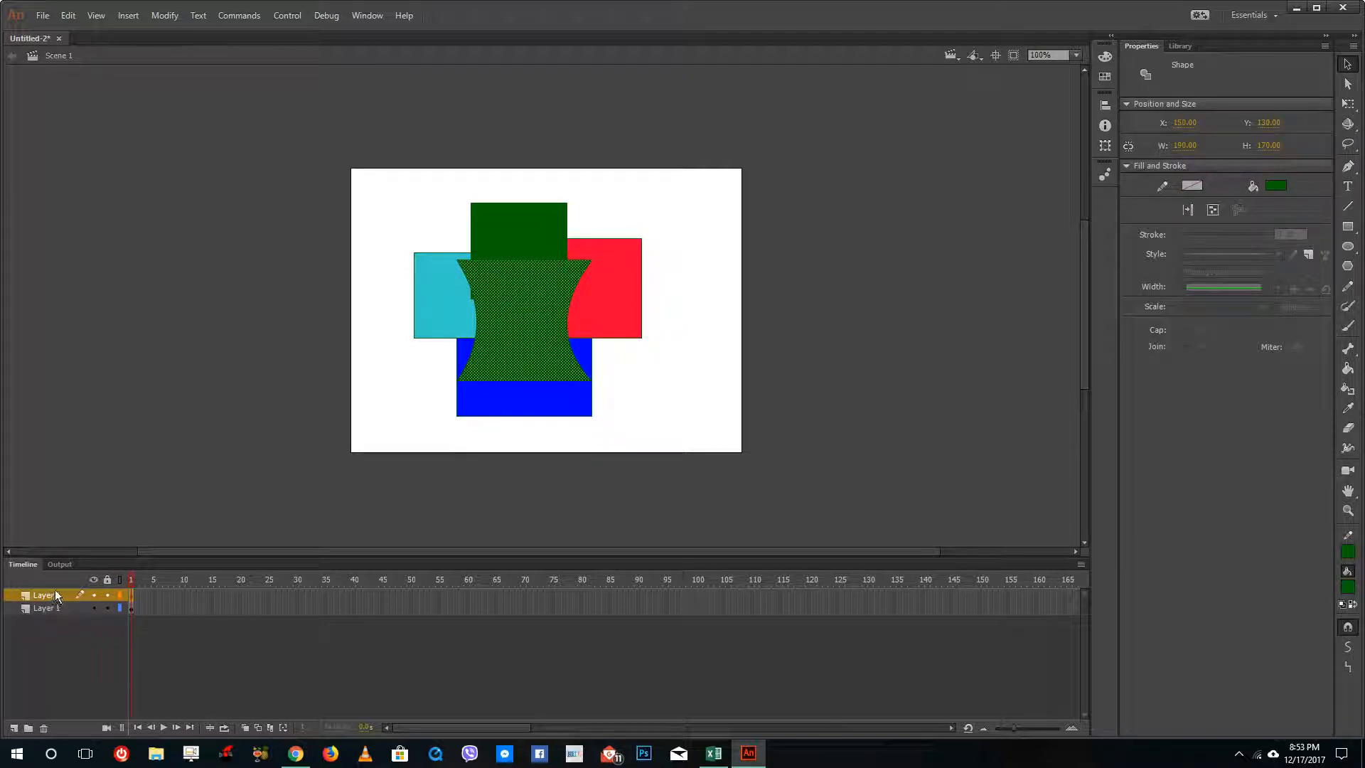
Set the curved green shape's layer as a Mask over the rectangles
{"action": "right_click", "coordinate": [42, 594]}
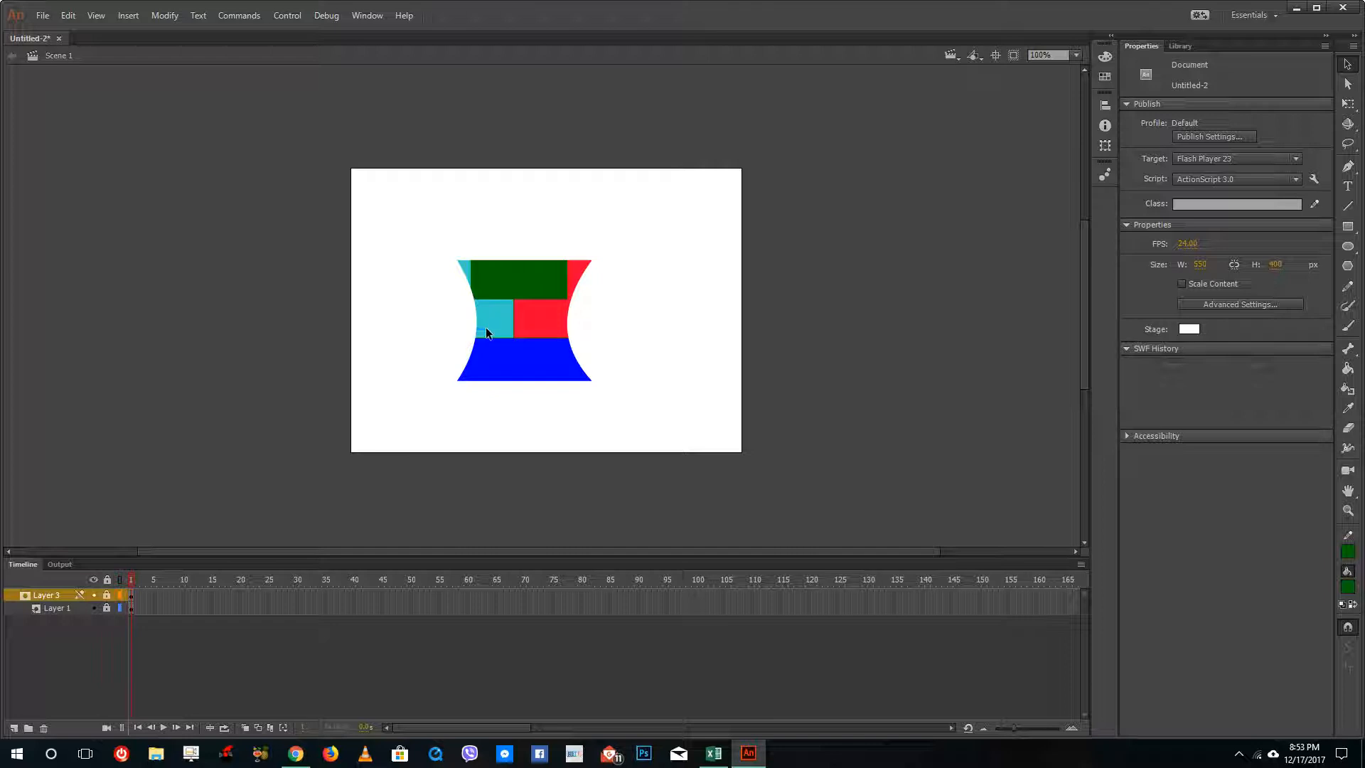
{"action": "mouse_move", "coordinate": [138, 602]}
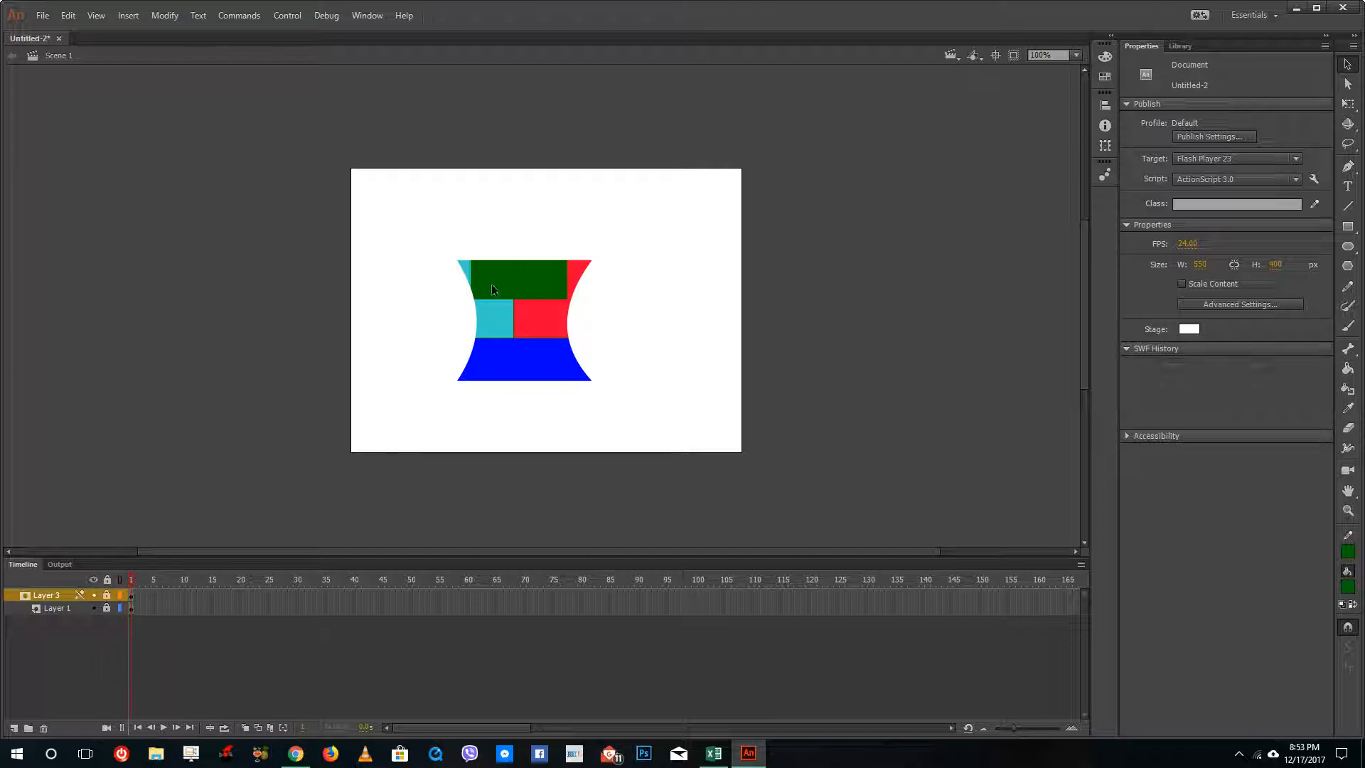
{"action": "left_click", "coordinate": [55, 608]}
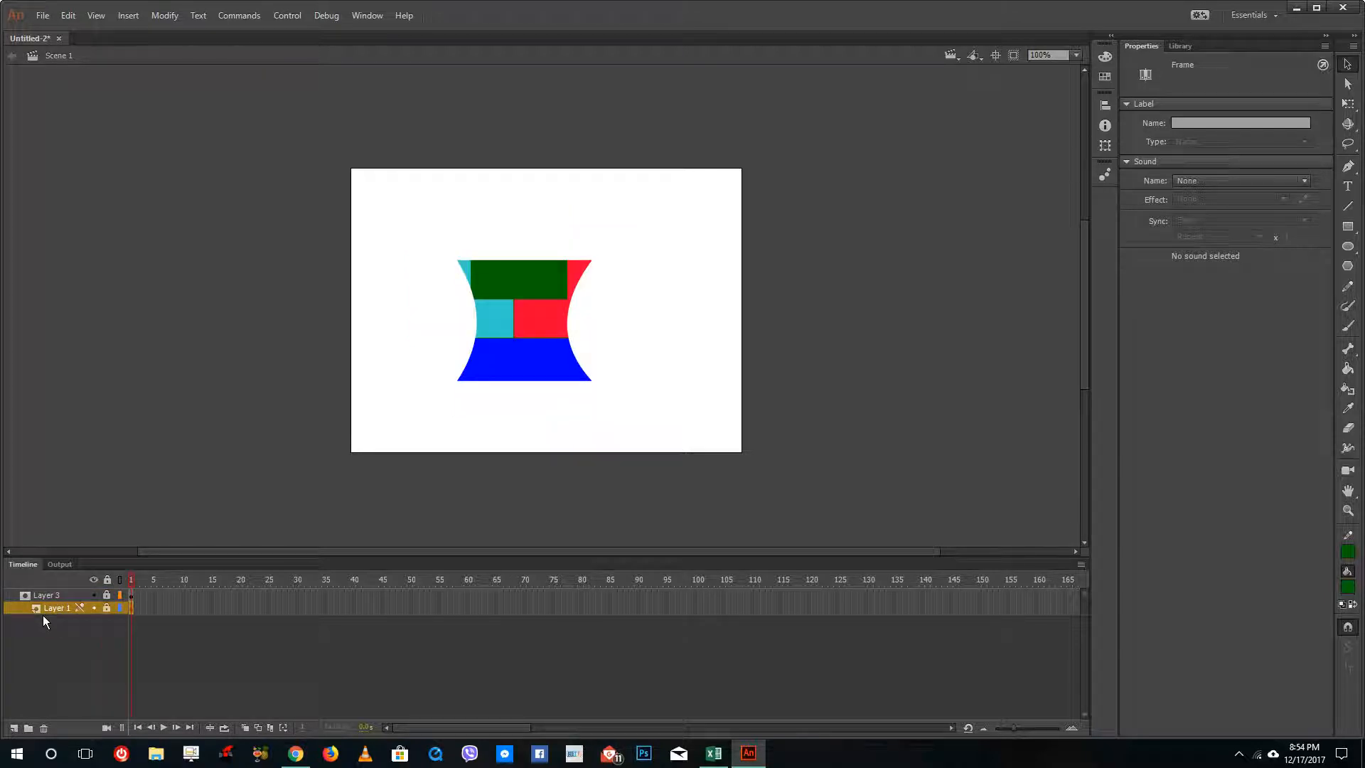
{"action": "mouse_move", "coordinate": [1346, 230]}
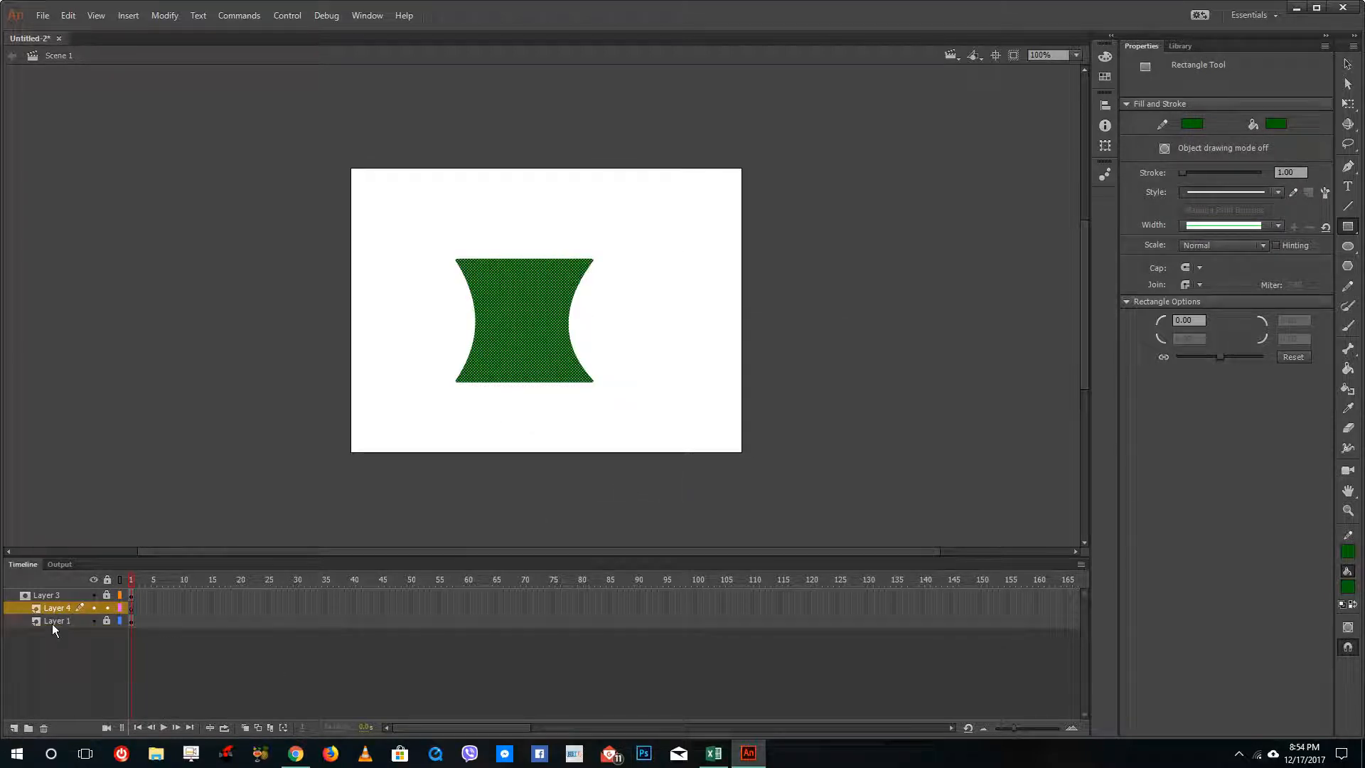
Add Layer 4 with a green square and Layer 5 for an overlapping circle
{"action": "left_click", "coordinate": [131, 621]}
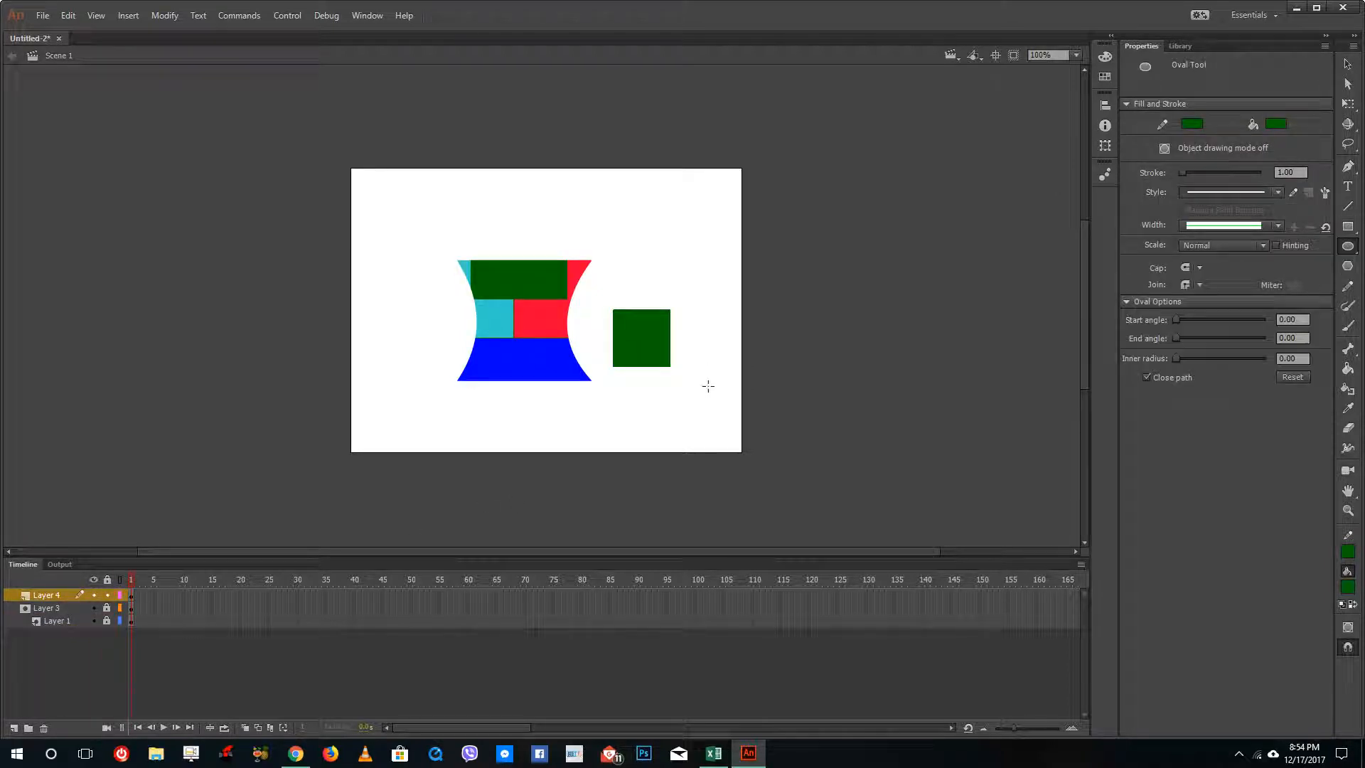
{"action": "left_click", "coordinate": [14, 728]}
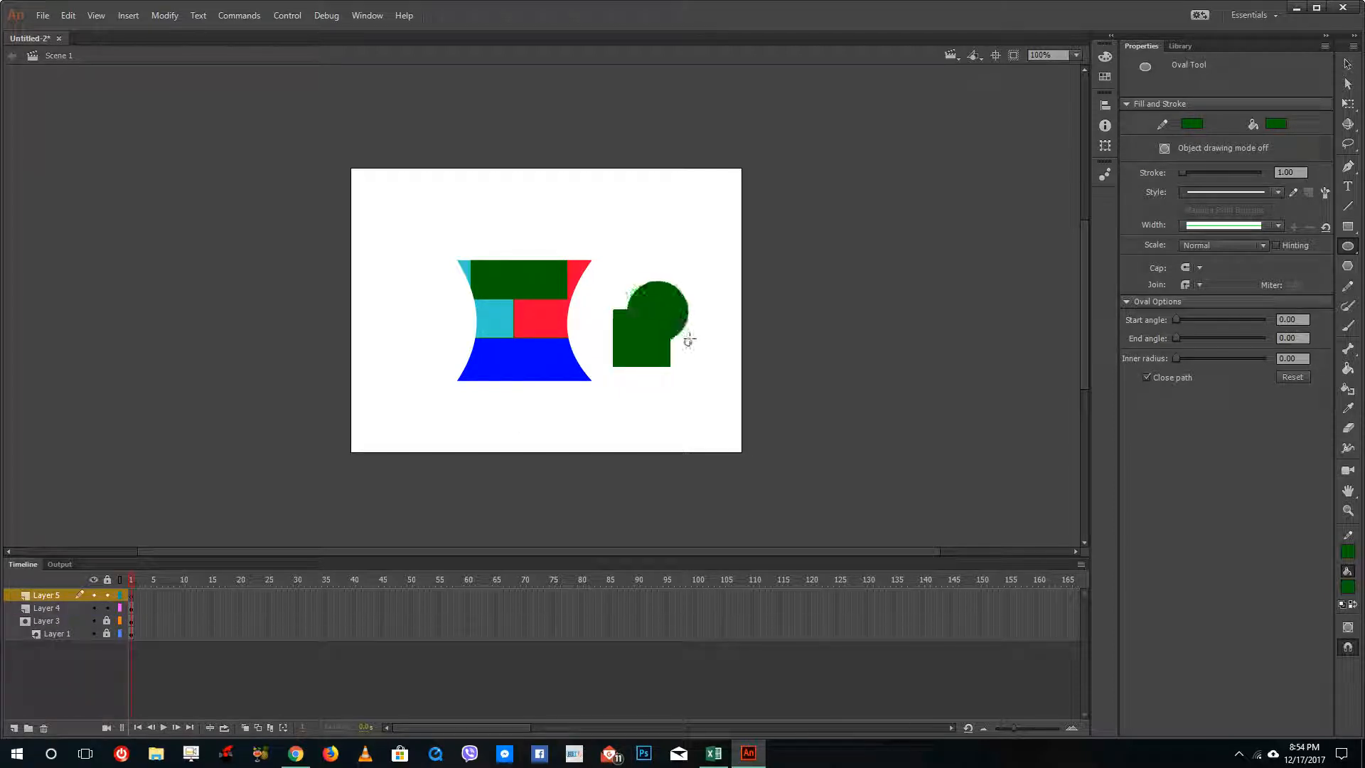
{"action": "left_click", "coordinate": [46, 608]}
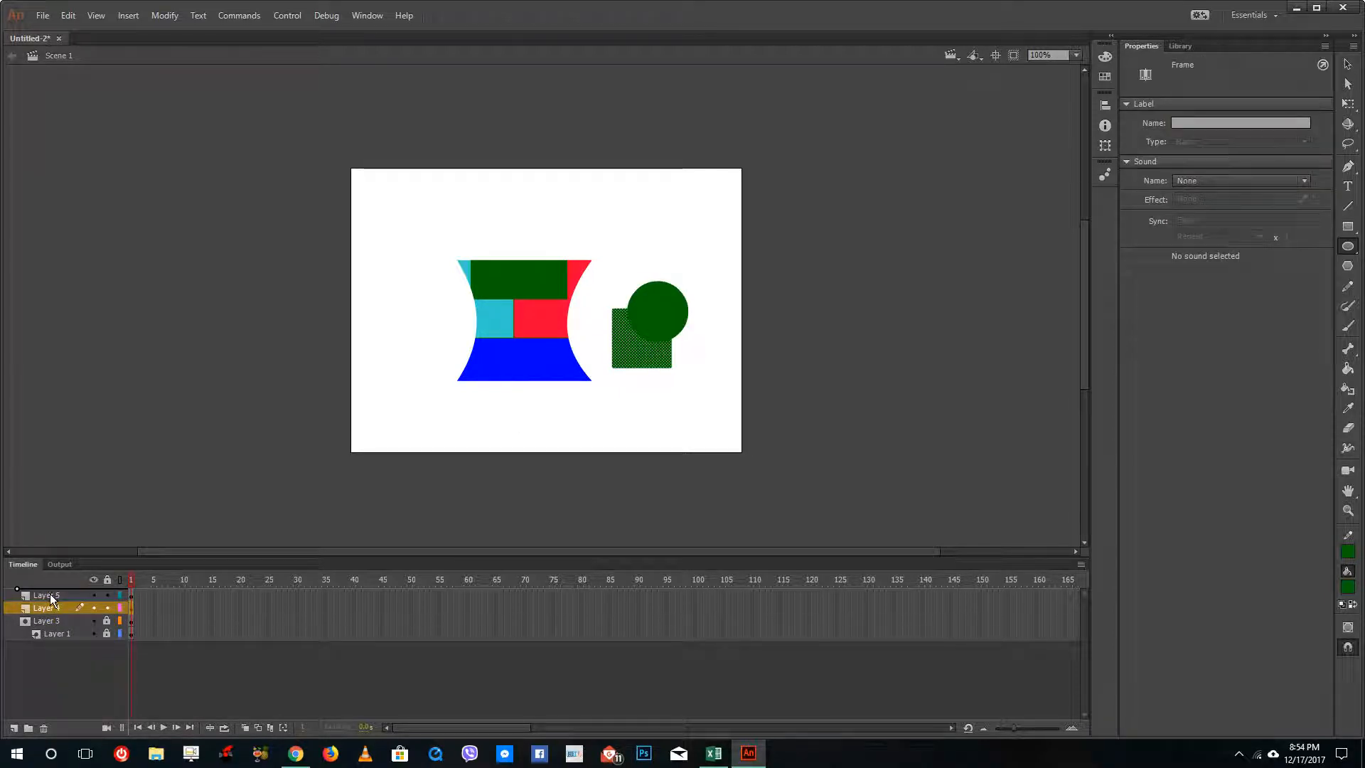
Make Layer 5's circle a Mask over the green square
{"action": "right_click", "coordinate": [46, 596]}
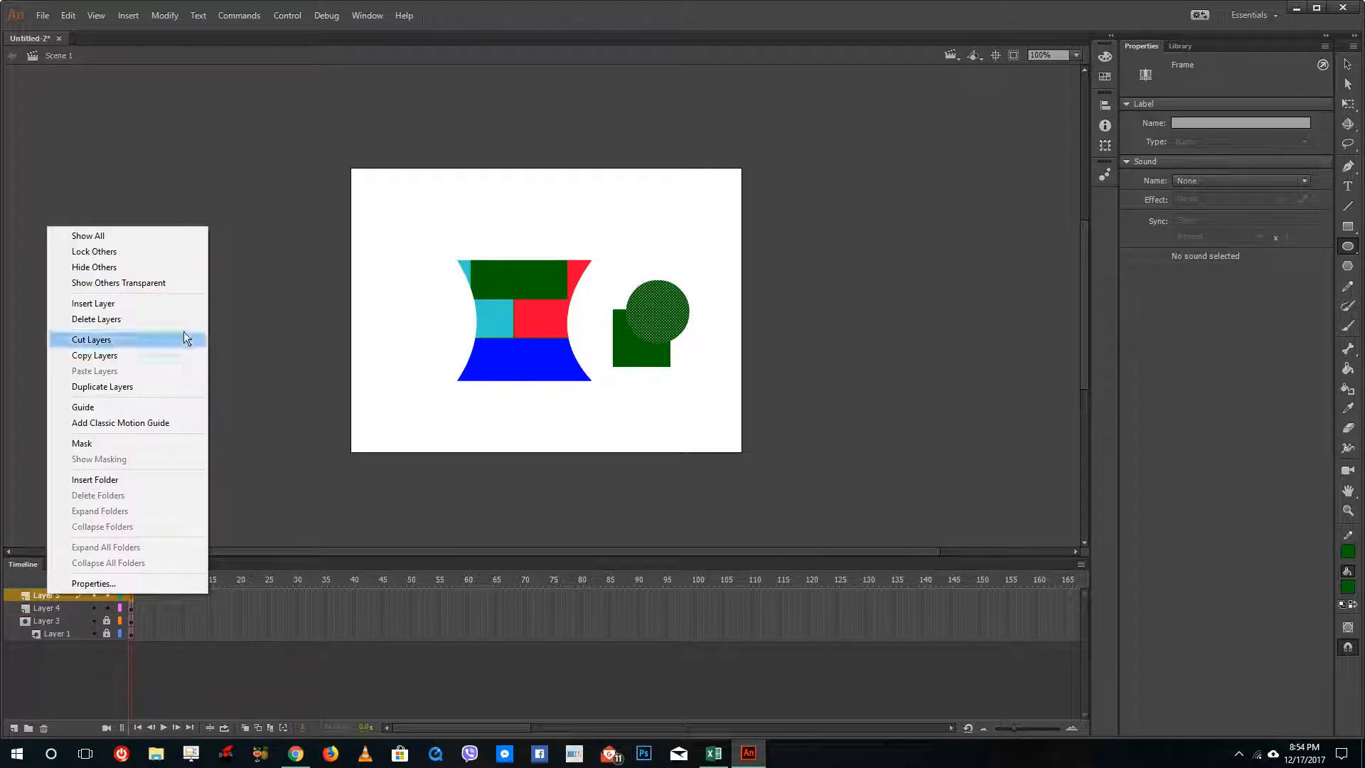
{"action": "left_click", "coordinate": [96, 319]}
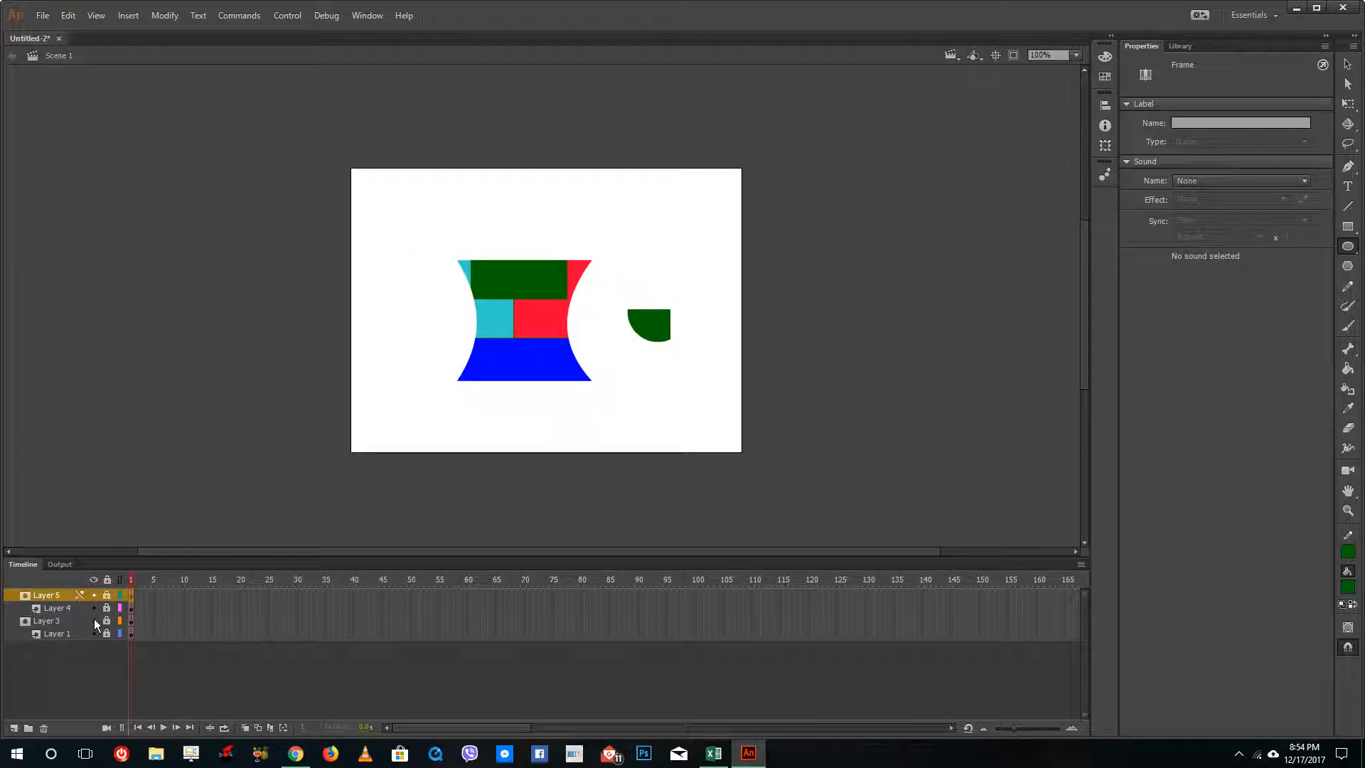
{"action": "mouse_move", "coordinate": [806, 207]}
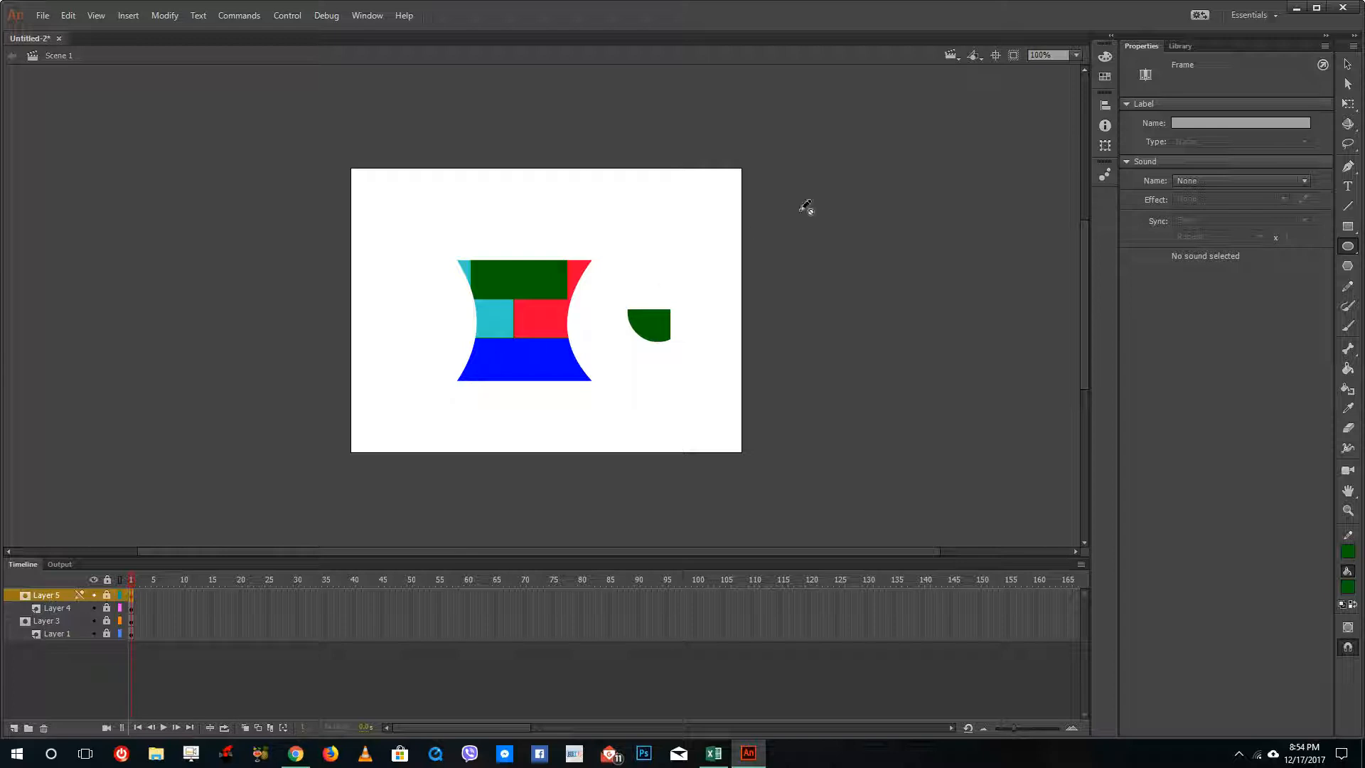
{"action": "mouse_move", "coordinate": [633, 361]}
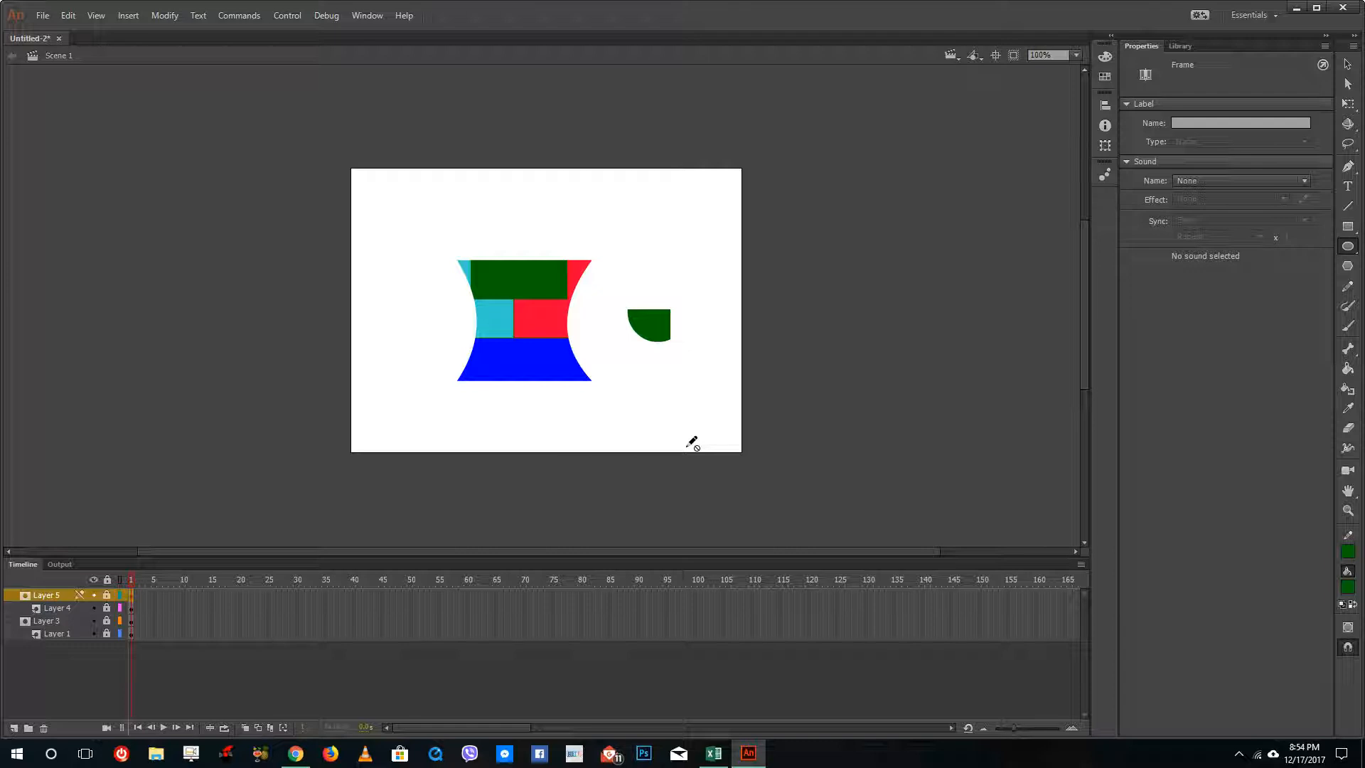
{"action": "mouse_move", "coordinate": [697, 383]}
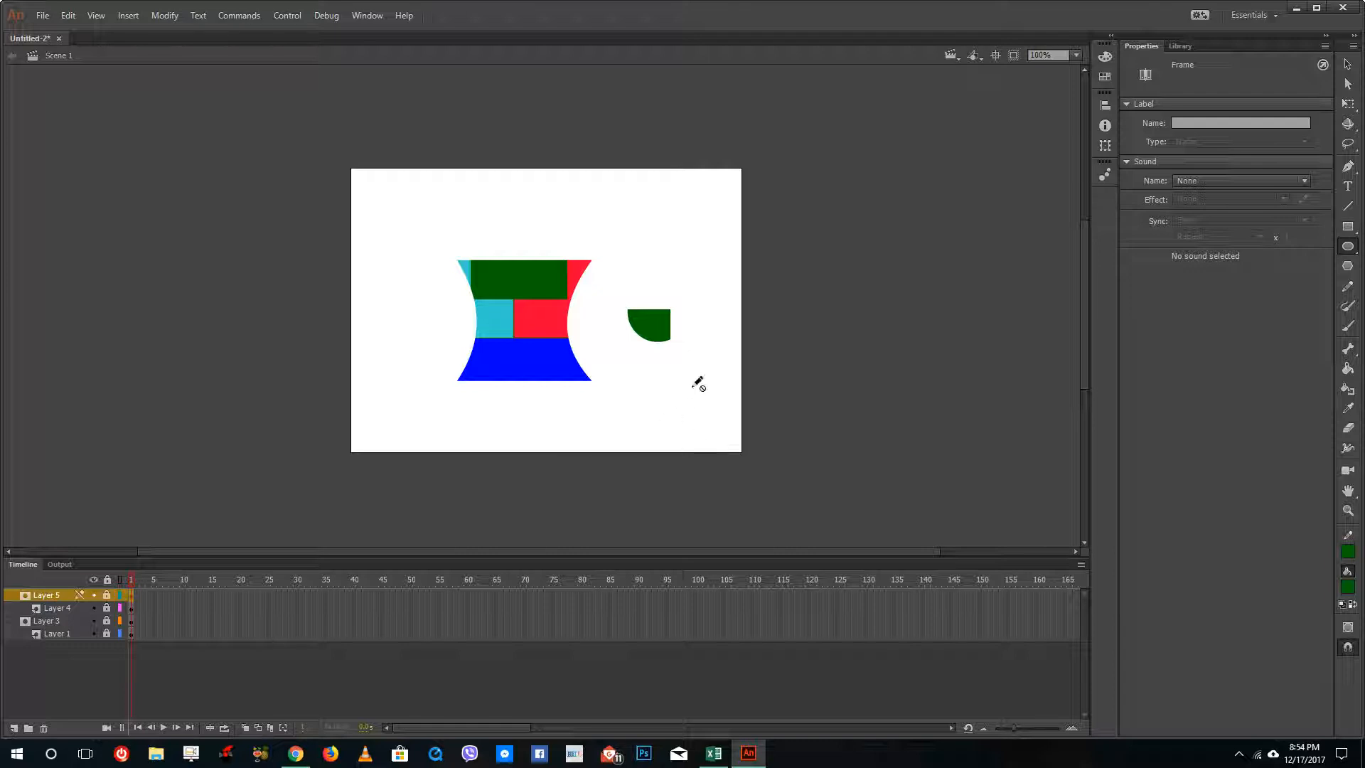